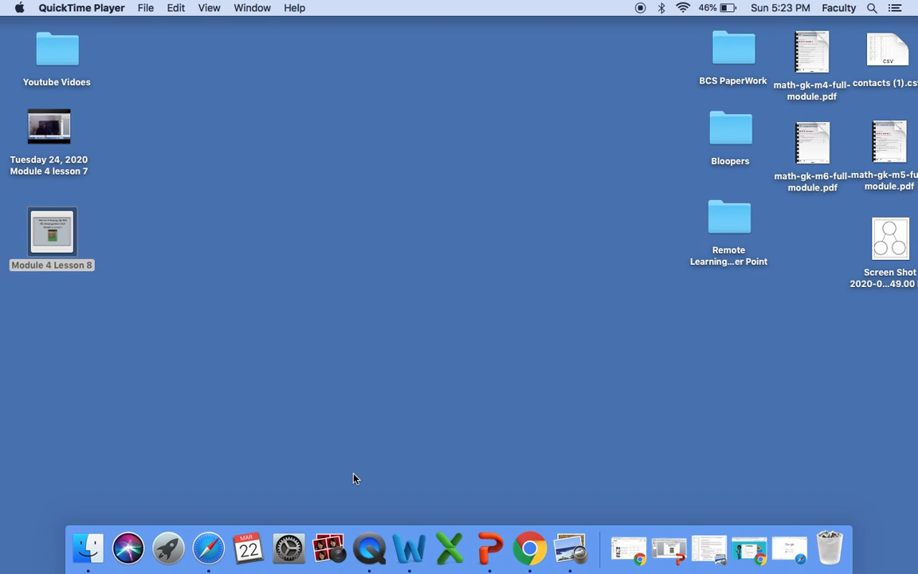
# - Load Google's Chrome for Mac download page in Safari via google.com/chrome
pyautogui.click(530, 549)
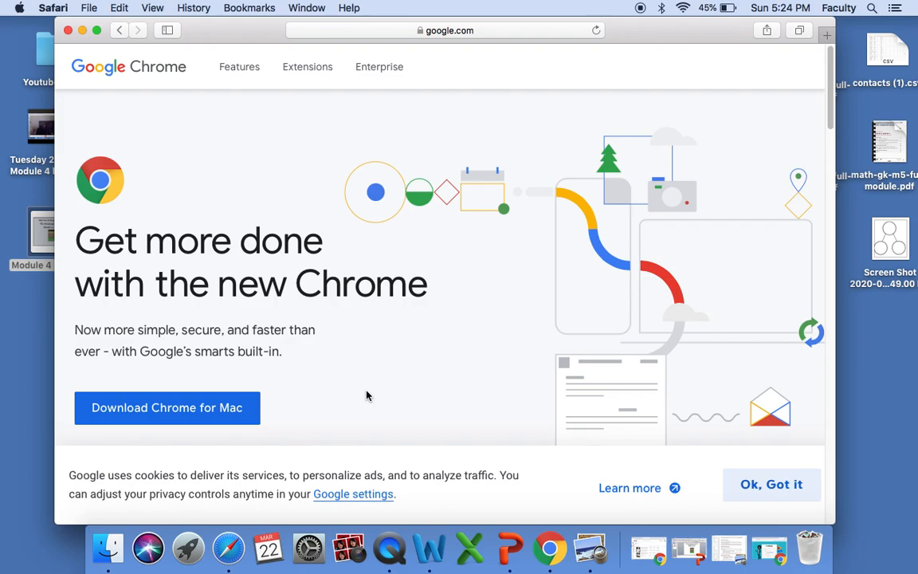